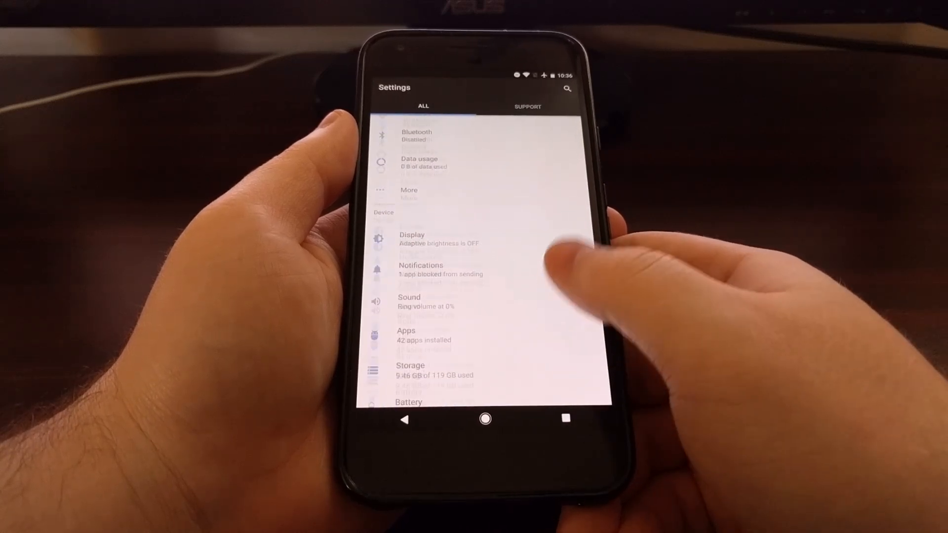
Reach the Moves entry lower in the Settings list
scroll(down, 3)
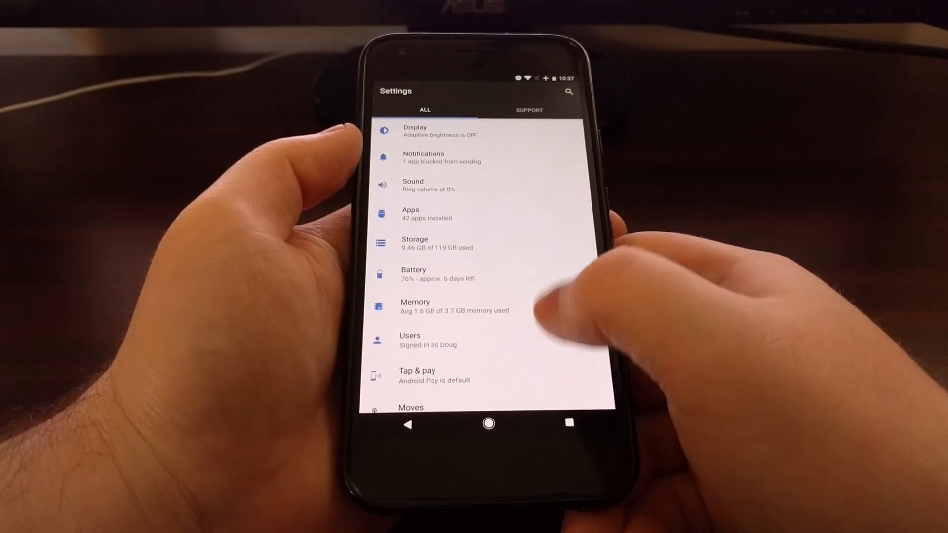
scroll(down, 3)
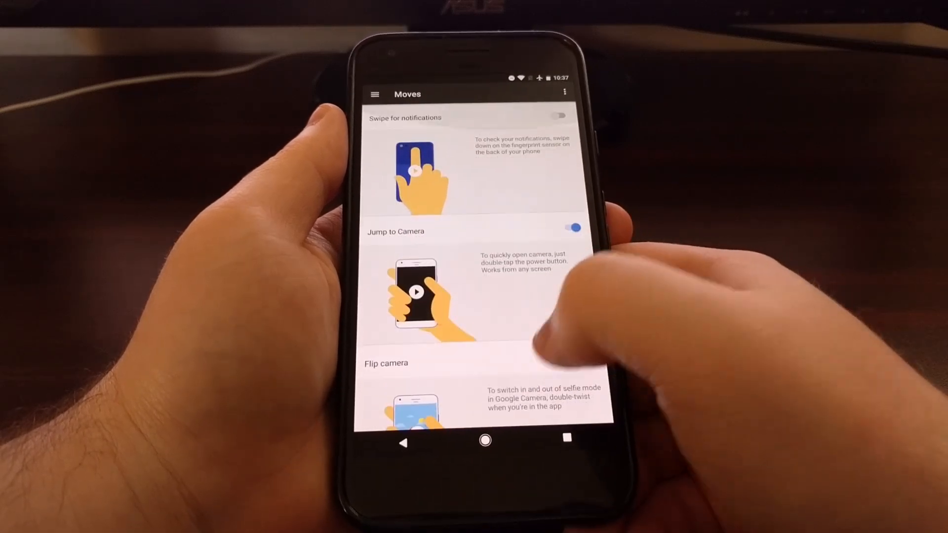
Watch the Swipe for notifications demo animation, then enable that fingerprint gesture
click(583, 363)
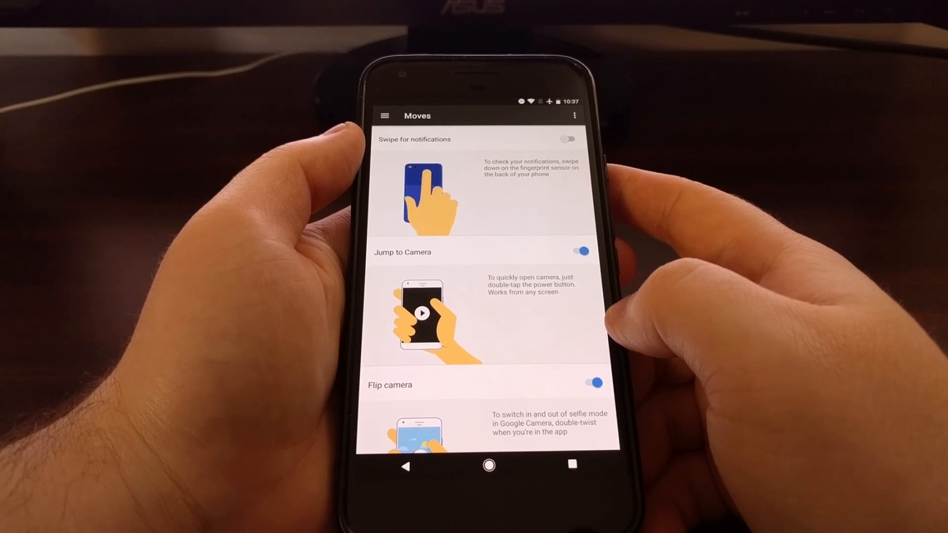
click(567, 139)
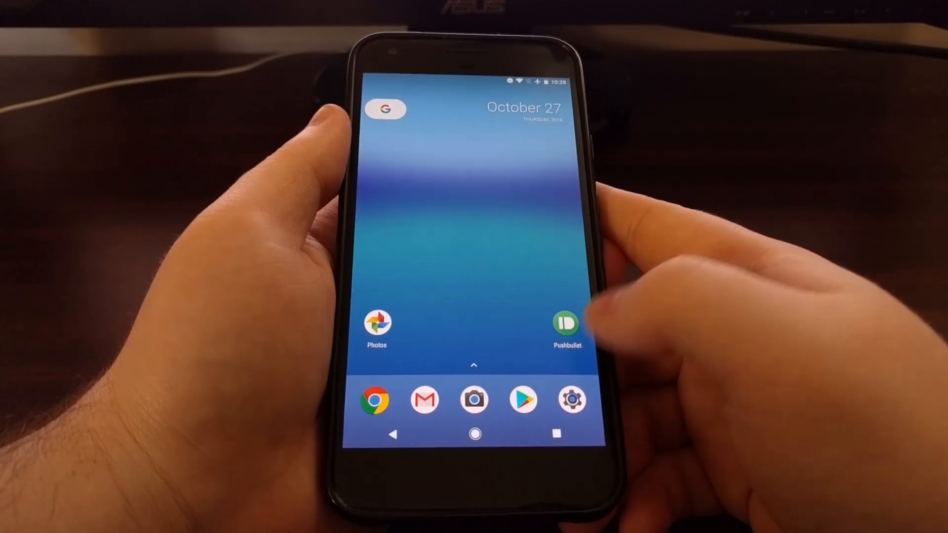
Return to Settings > Moves and disable Swipe for notifications, leaving the other gestures on
click(570, 399)
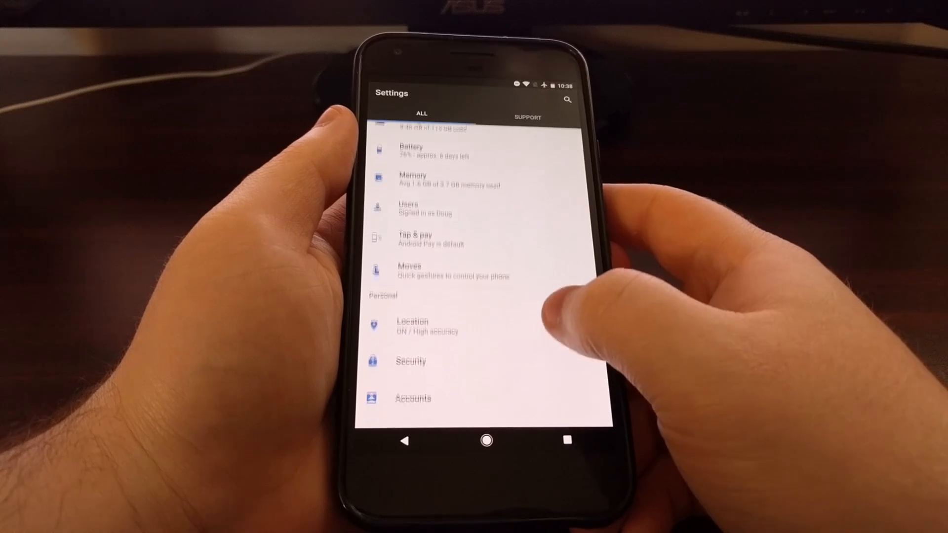
click(411, 270)
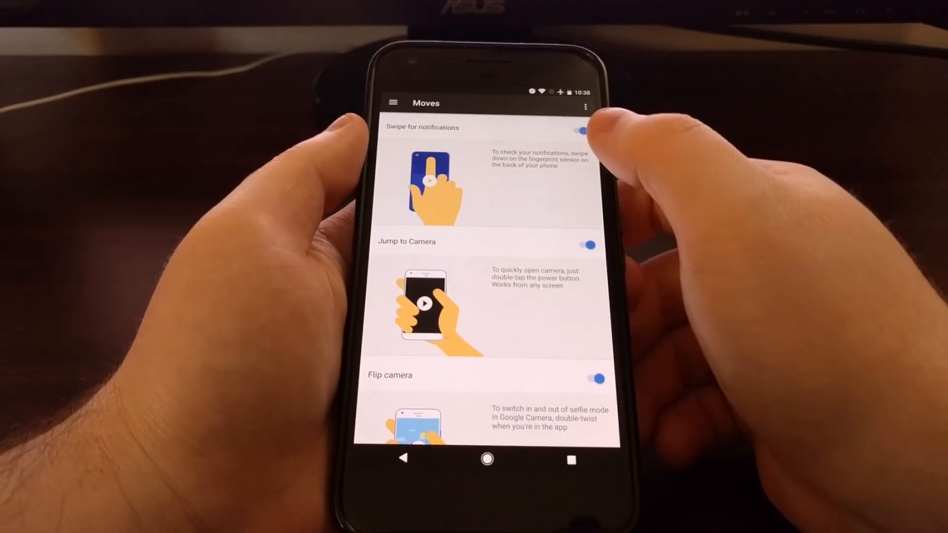
click(582, 130)
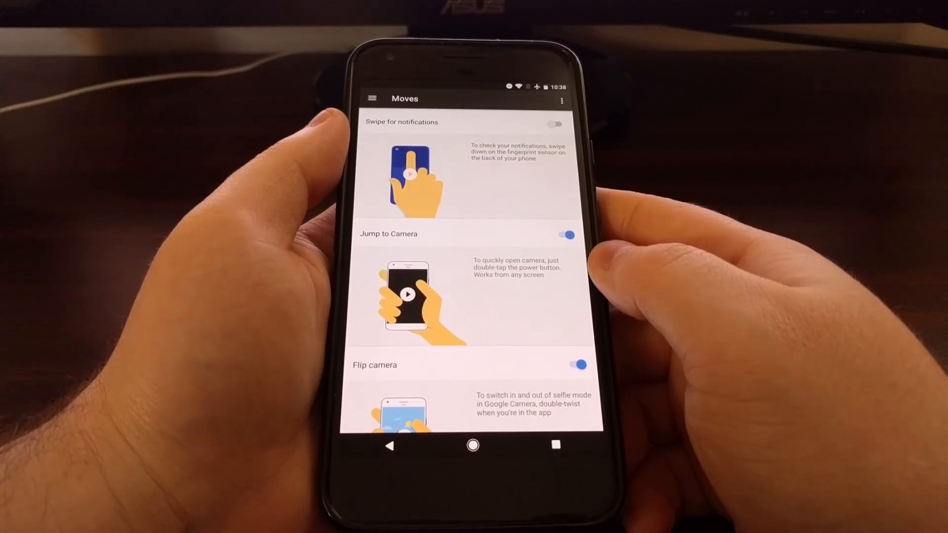